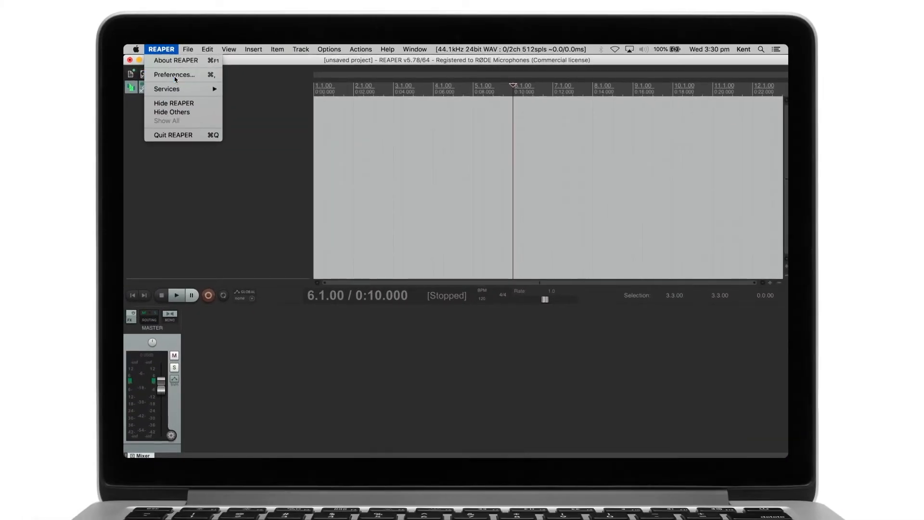
Select the MixPre-10T as REAPER's audio device in Preferences > Audio > Device
{"action": "left_click", "coordinate": [174, 74]}
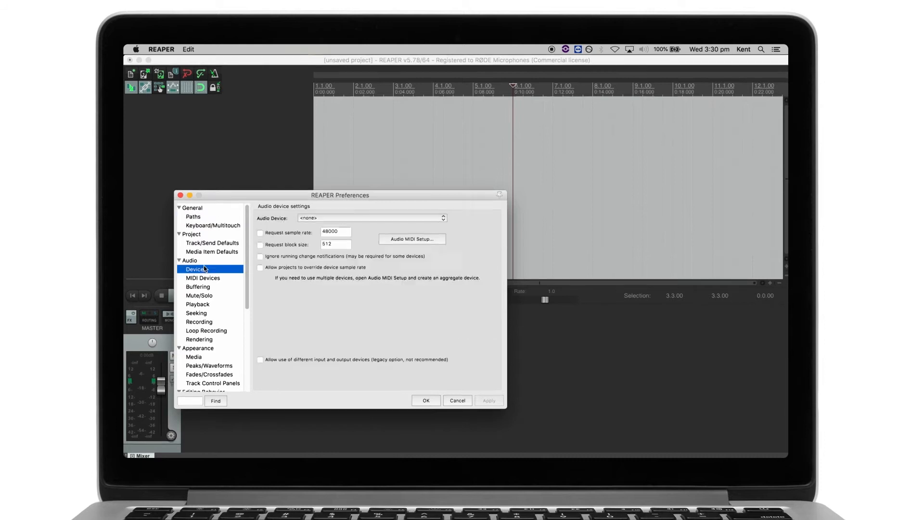
{"action": "left_click", "coordinate": [371, 218]}
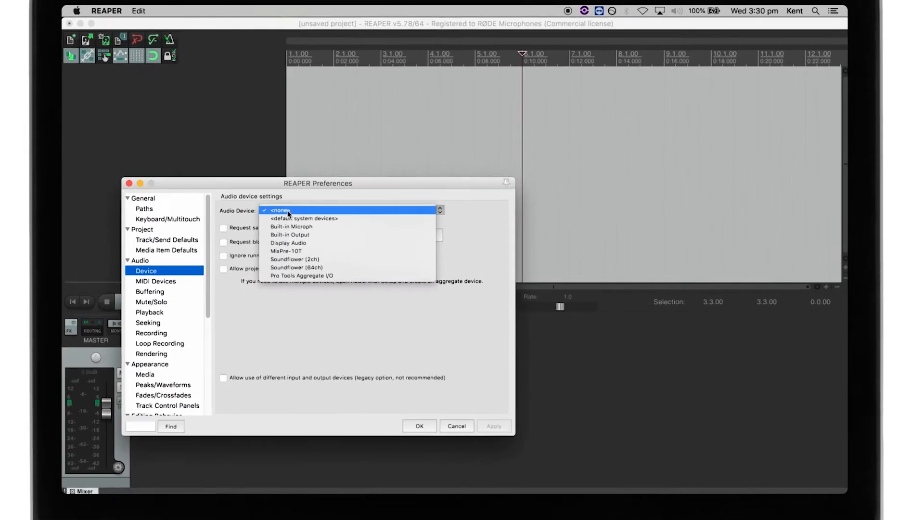
{"action": "left_click", "coordinate": [281, 211]}
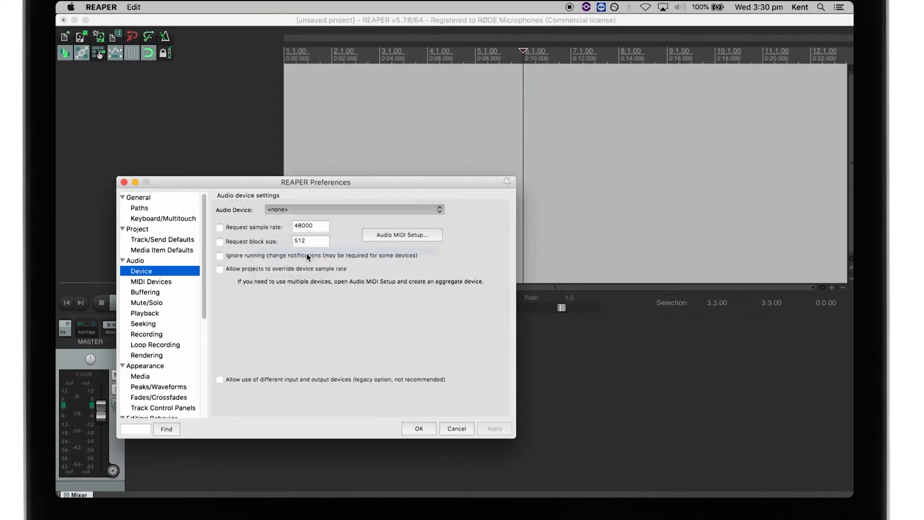
{"action": "left_click", "coordinate": [418, 428]}
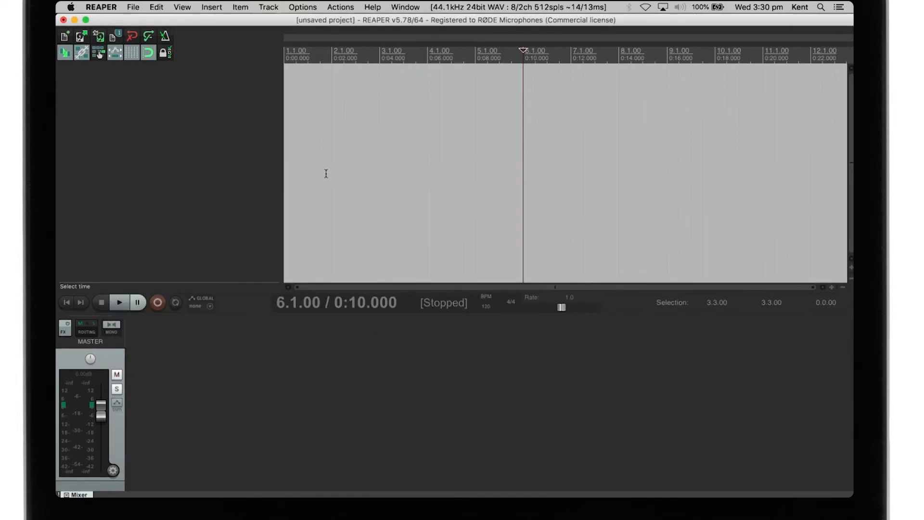
Insert a new track, set it to 4 channels and route it to hardware Out 1 / Out 2
{"action": "left_click", "coordinate": [269, 7]}
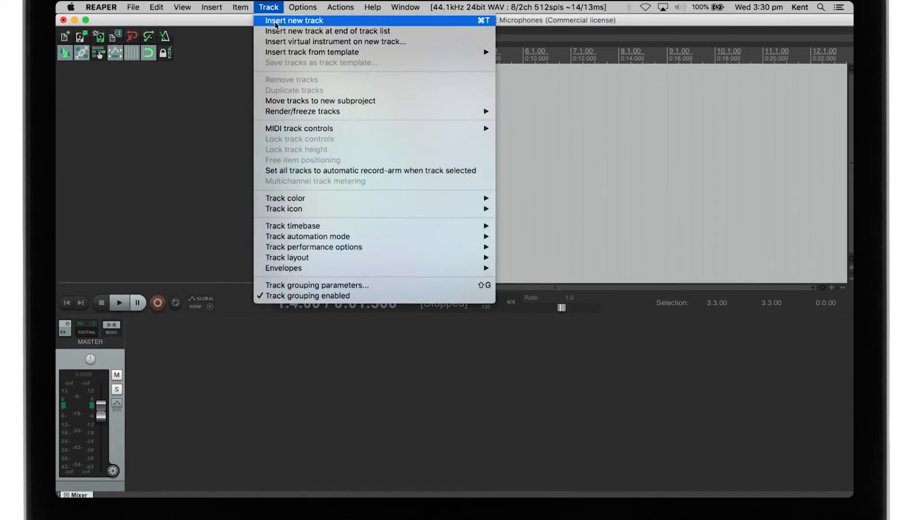
{"action": "left_click", "coordinate": [295, 20]}
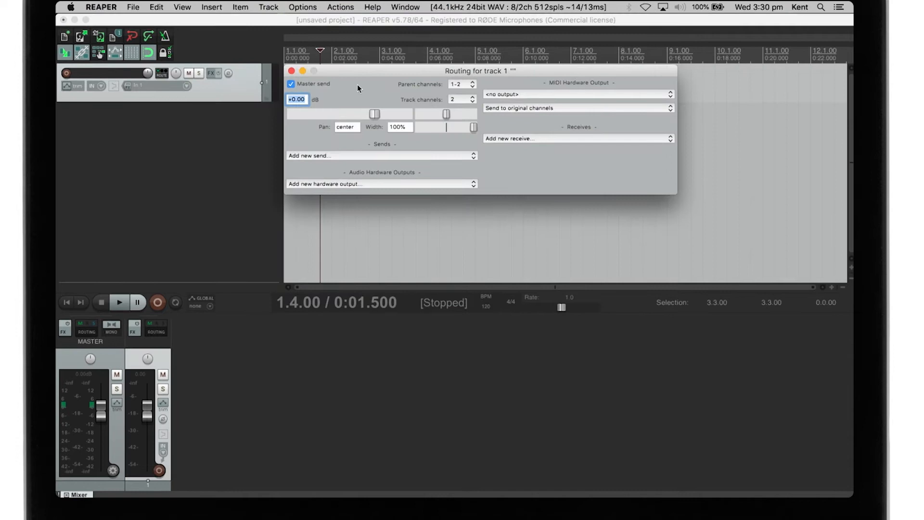
{"action": "left_click", "coordinate": [461, 99]}
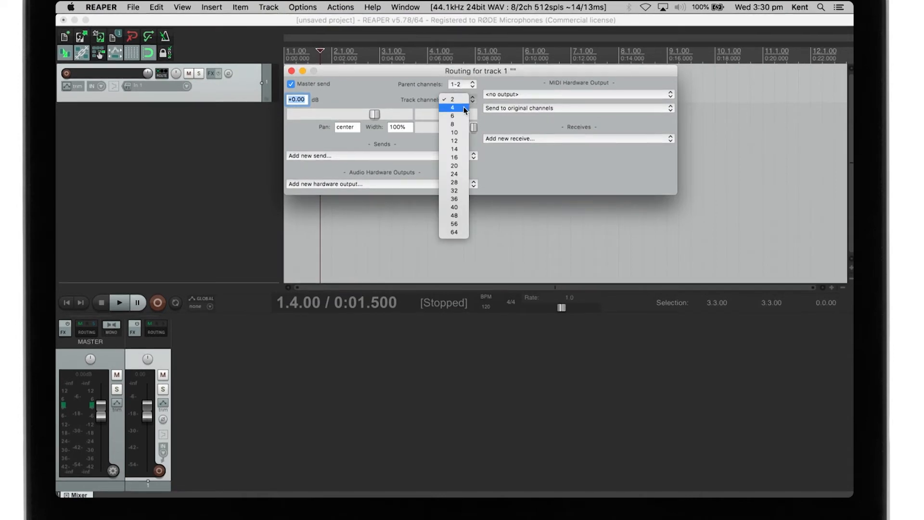
{"action": "left_click", "coordinate": [453, 107]}
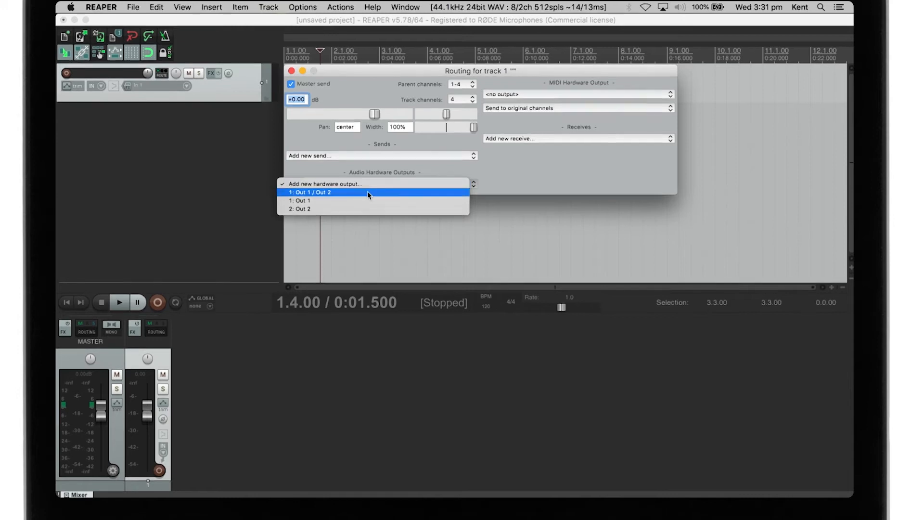
{"action": "left_click", "coordinate": [309, 193]}
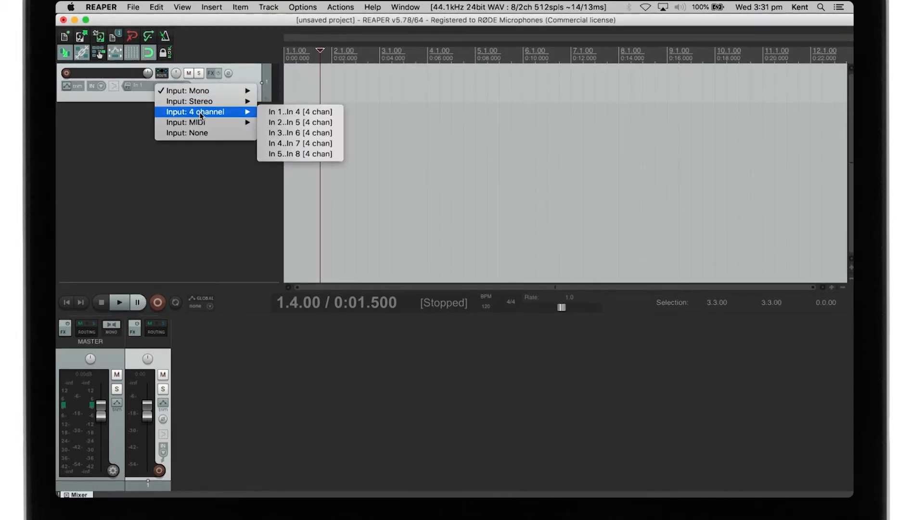
Take 4-channel input In 1–In 4 on track 1, enable record monitoring and bring up its FX chooser
{"action": "left_click", "coordinate": [301, 112]}
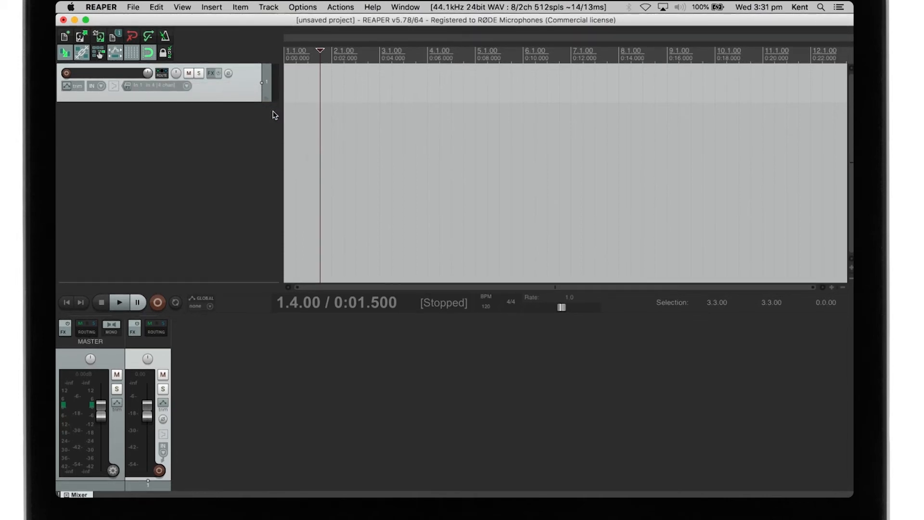
{"action": "mouse_move", "coordinate": [250, 110]}
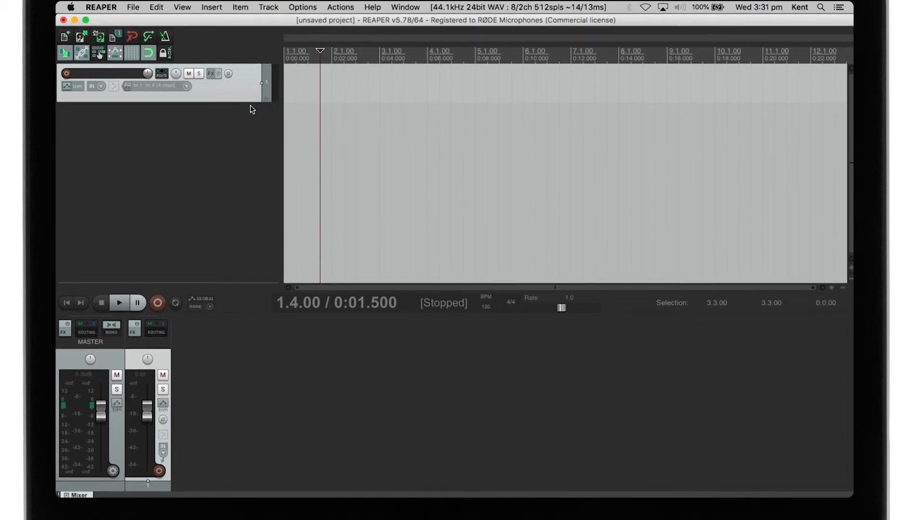
{"action": "mouse_move", "coordinate": [154, 86]}
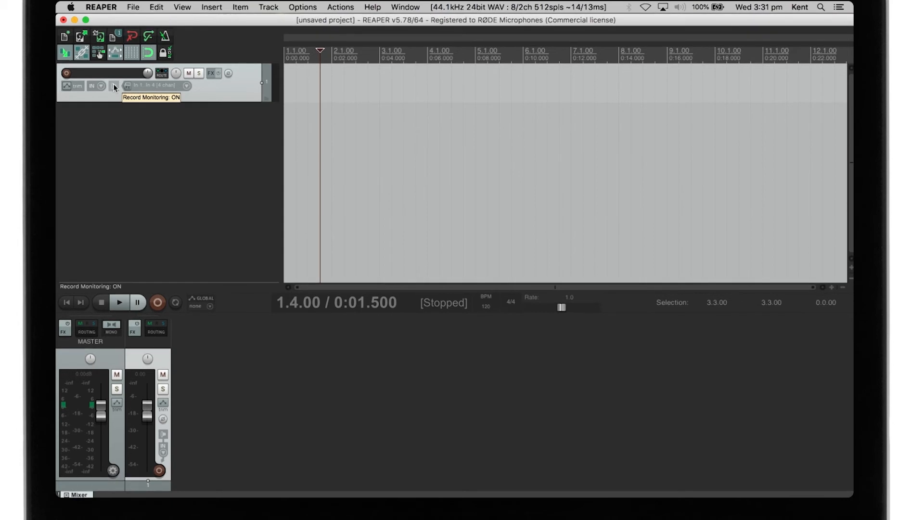
{"action": "left_click", "coordinate": [66, 73]}
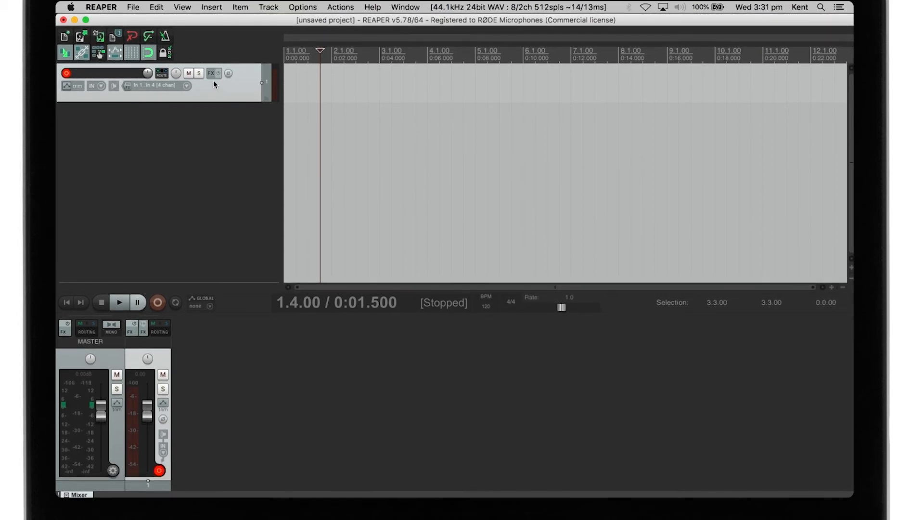
{"action": "left_click", "coordinate": [211, 73]}
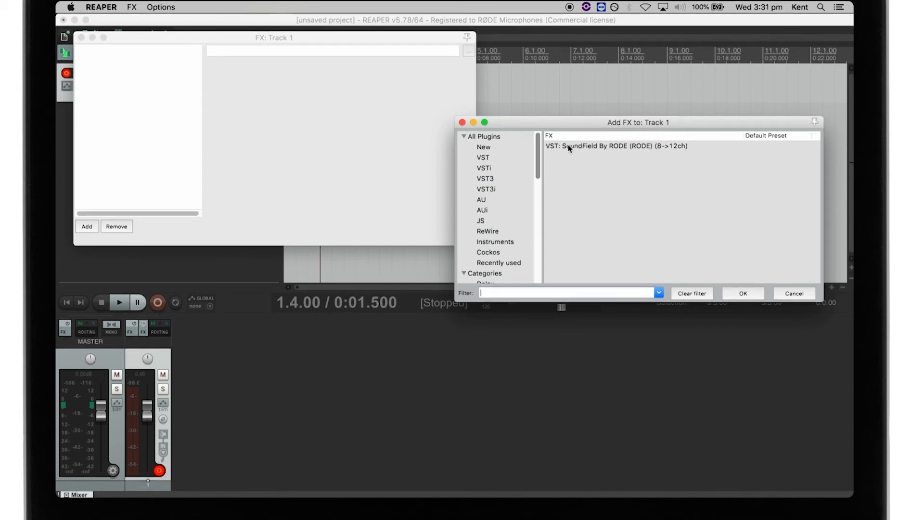